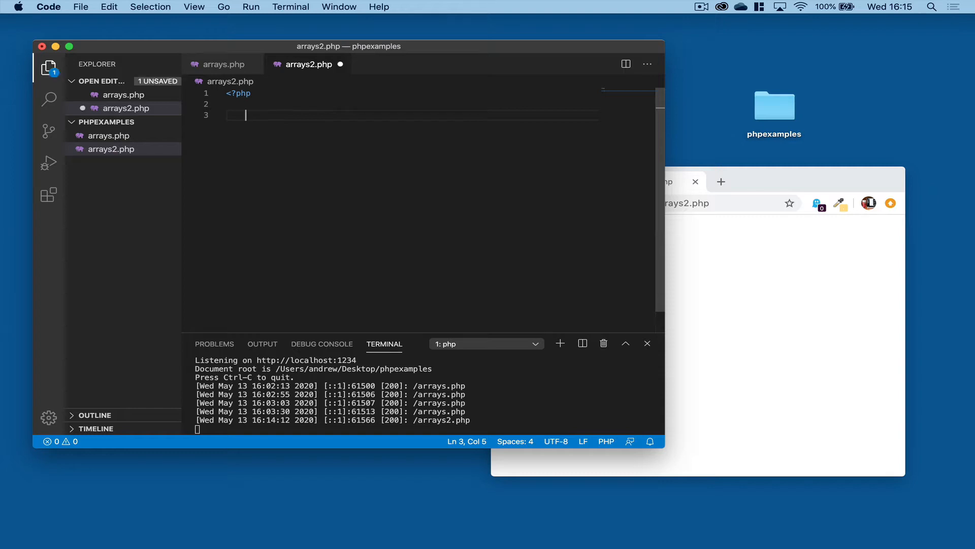
# Declare $postcodes = array on line 3 under the <?php tag
pyautogui.write('$postc')
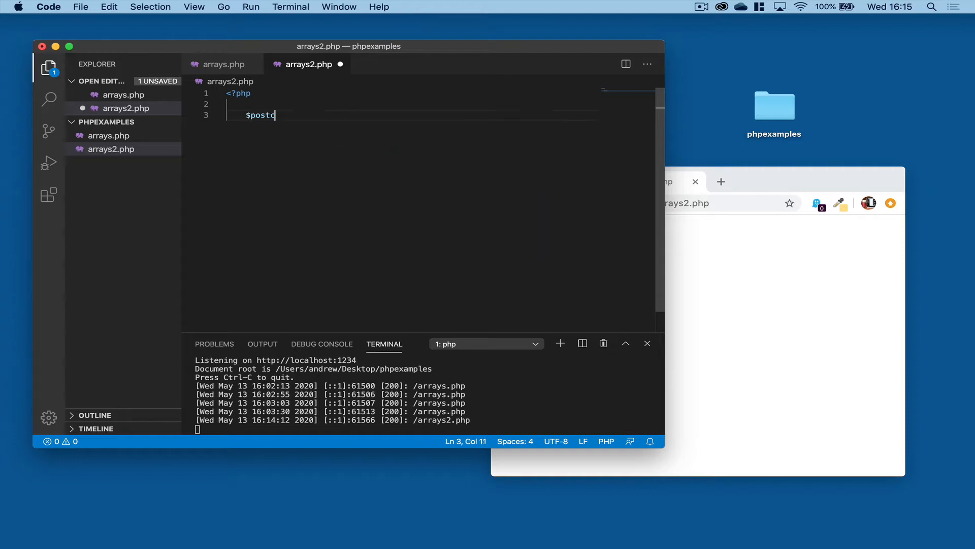
pyautogui.write('odes')
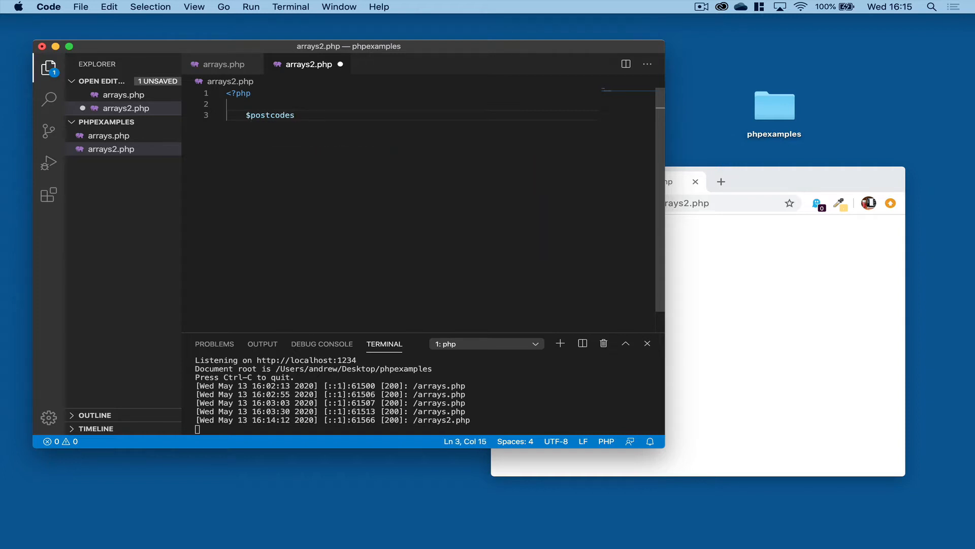
pyautogui.write('= array(')
pyautogui.write('"')
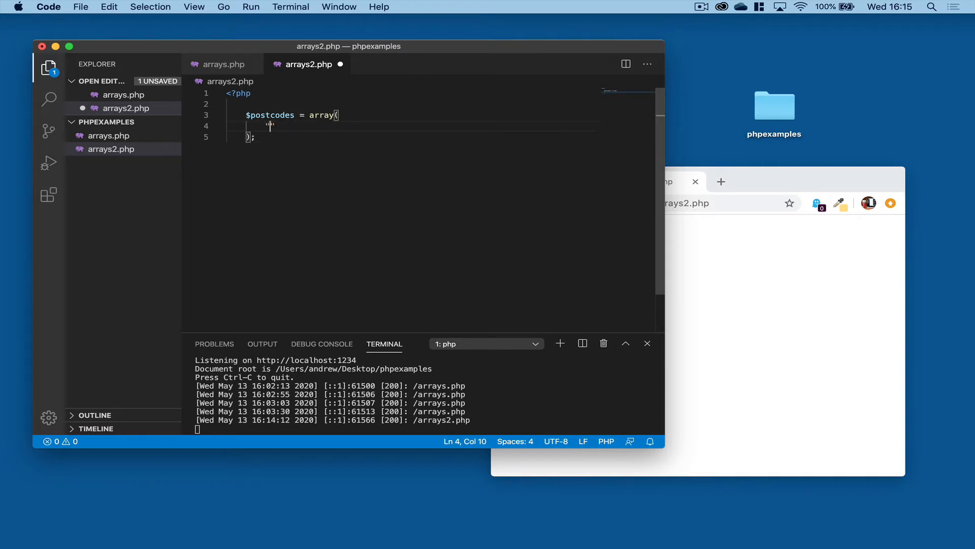
# Add the first entry "L" => "Liverpool", correcting the mistyped v
pyautogui.write('L')
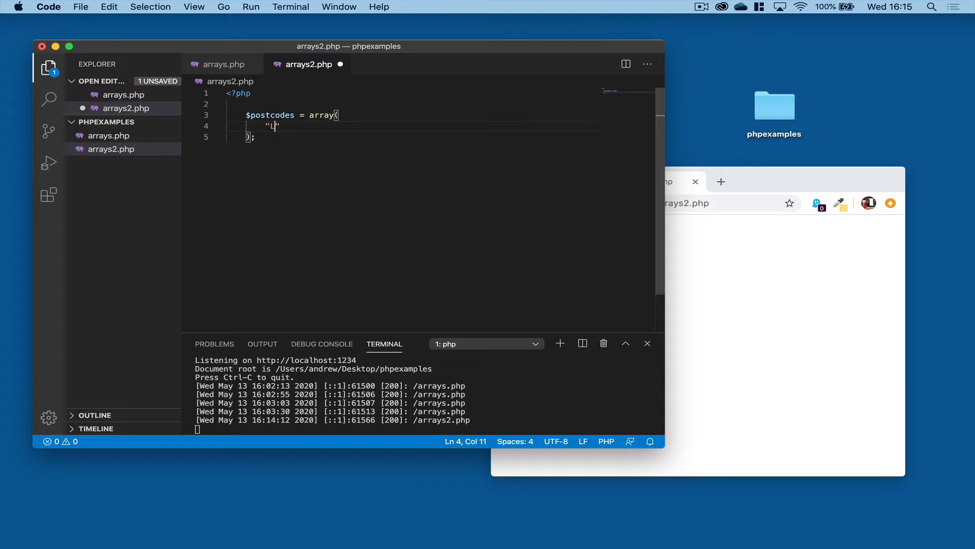
pyautogui.write('L')
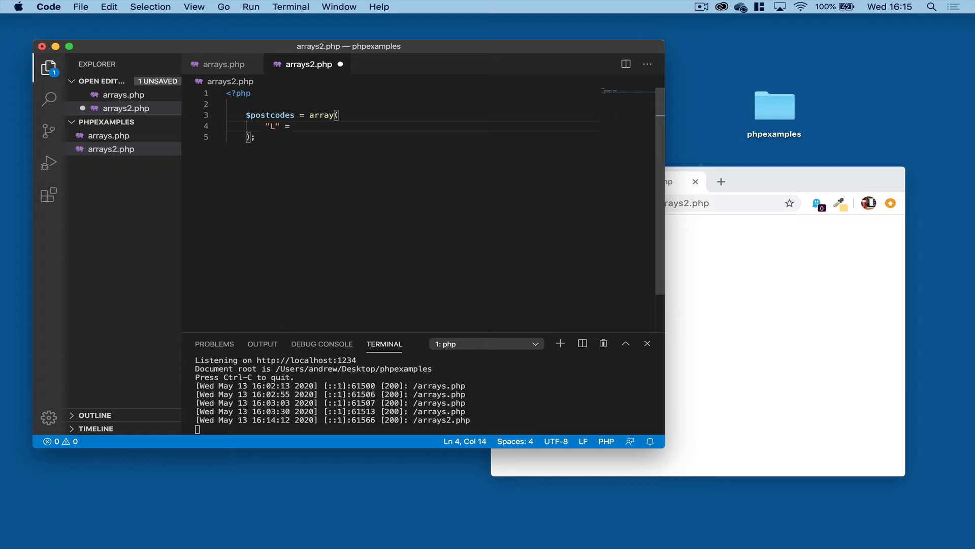
pyautogui.write('=>')
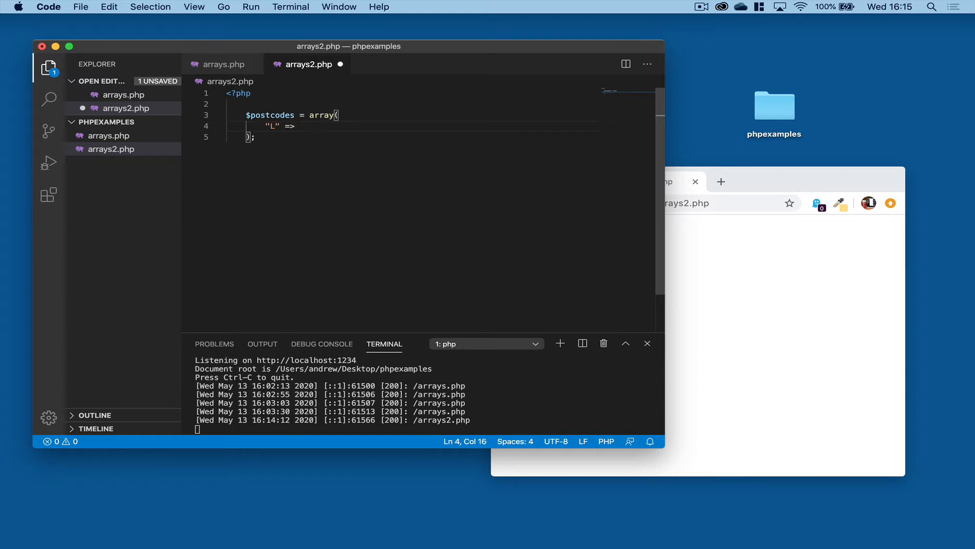
pyautogui.write('"Lv')
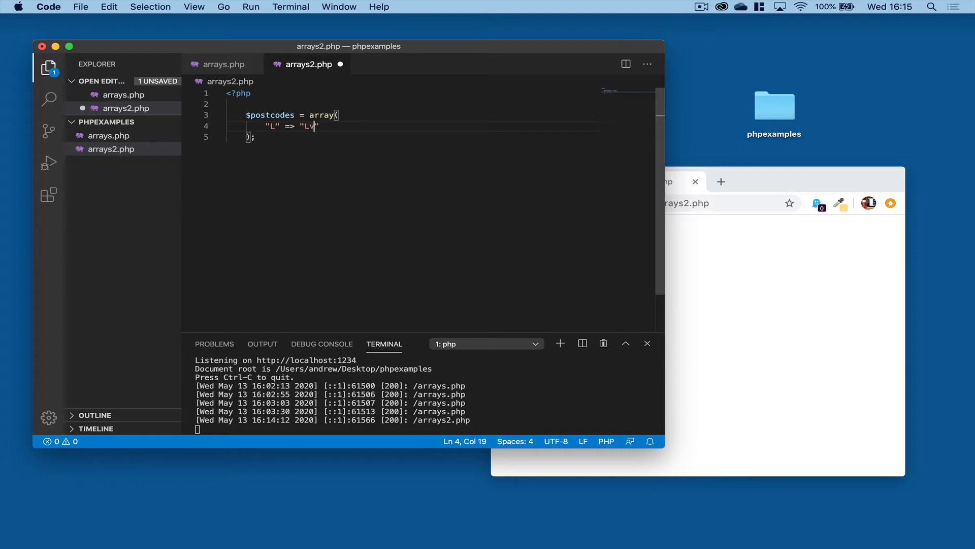
pyautogui.press('Backspace')
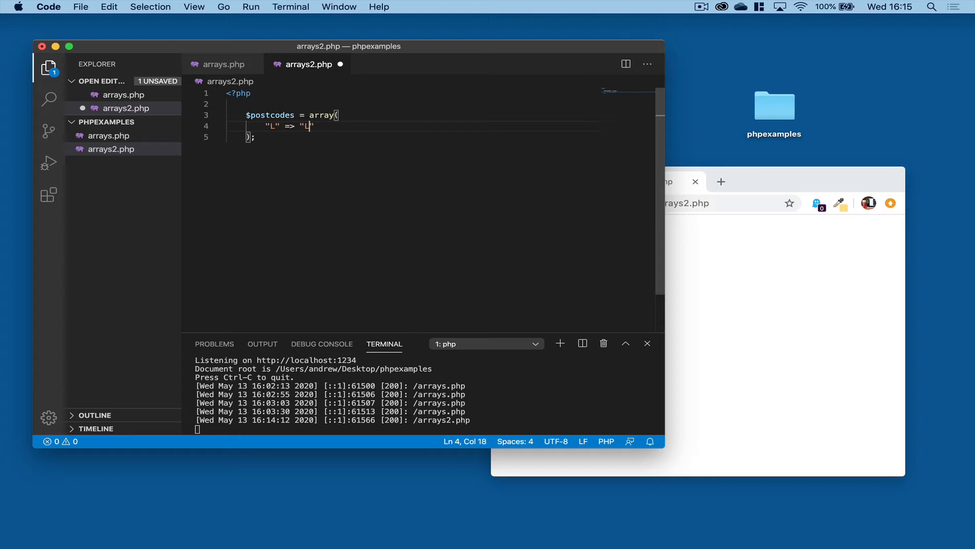
pyautogui.write('iverpool')
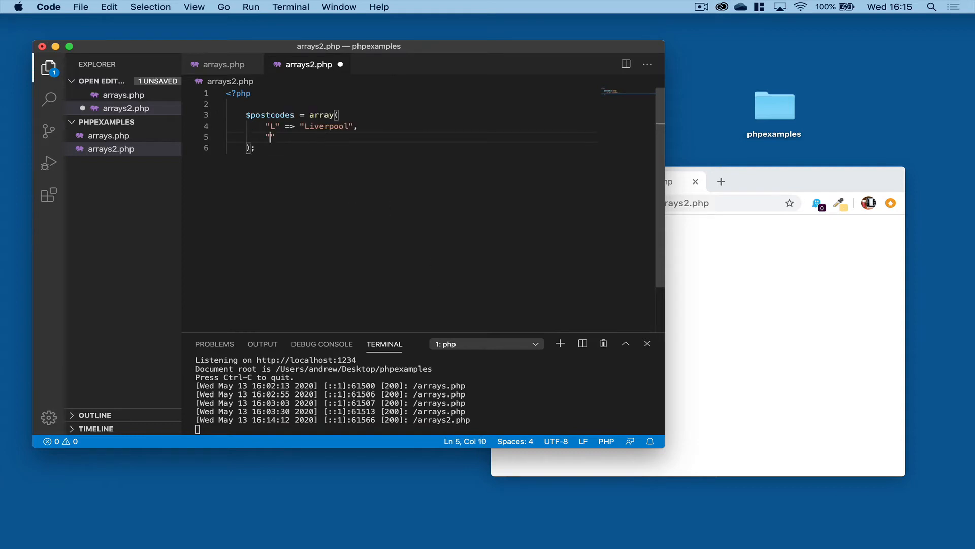
# Add the entries "NE" => "Newcastle" and "SR" => "Sunderland"
pyautogui.write('"NE"')
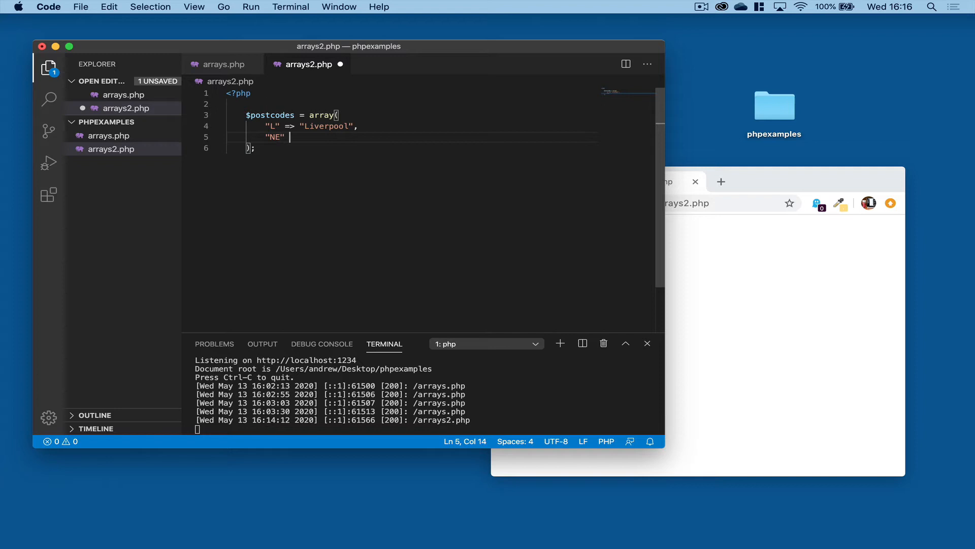
pyautogui.write('=> "N')
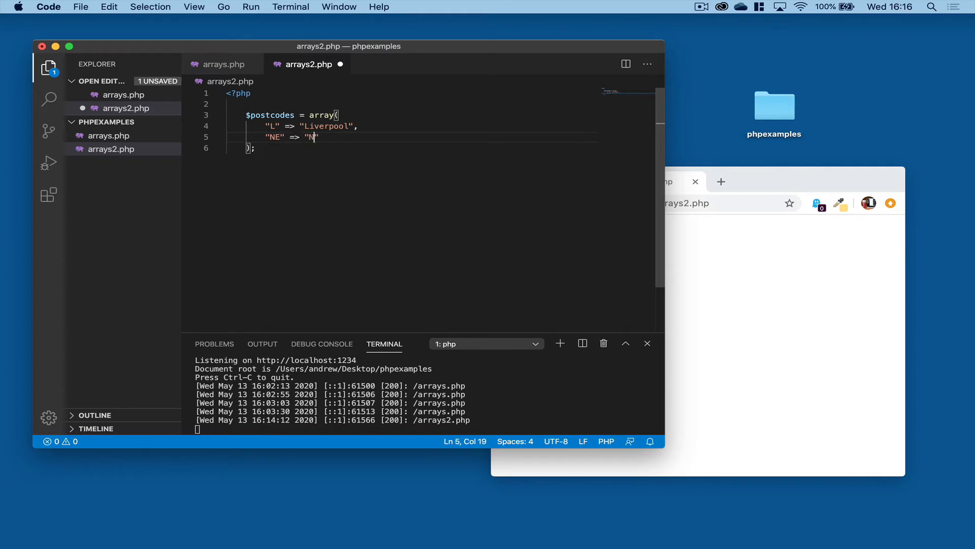
pyautogui.write('ewcastle')
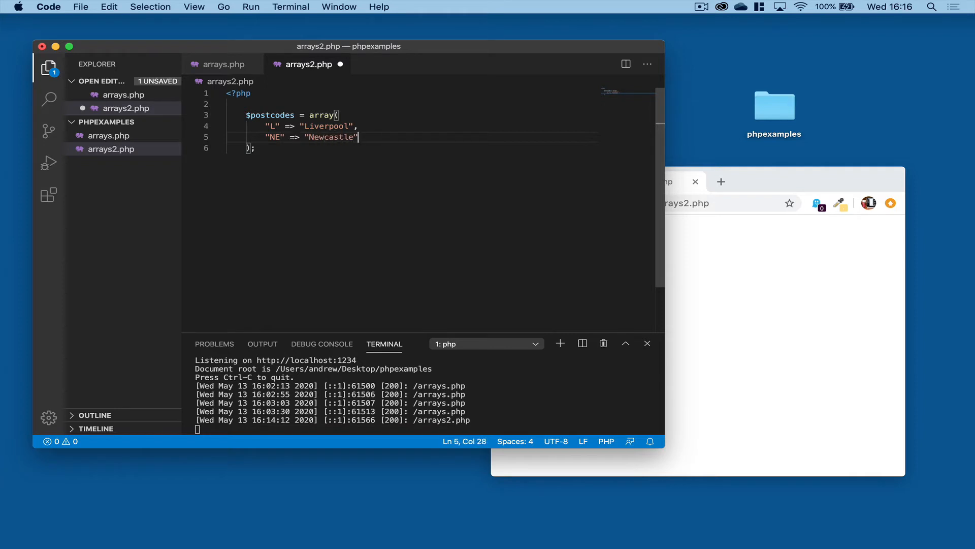
pyautogui.write('",')
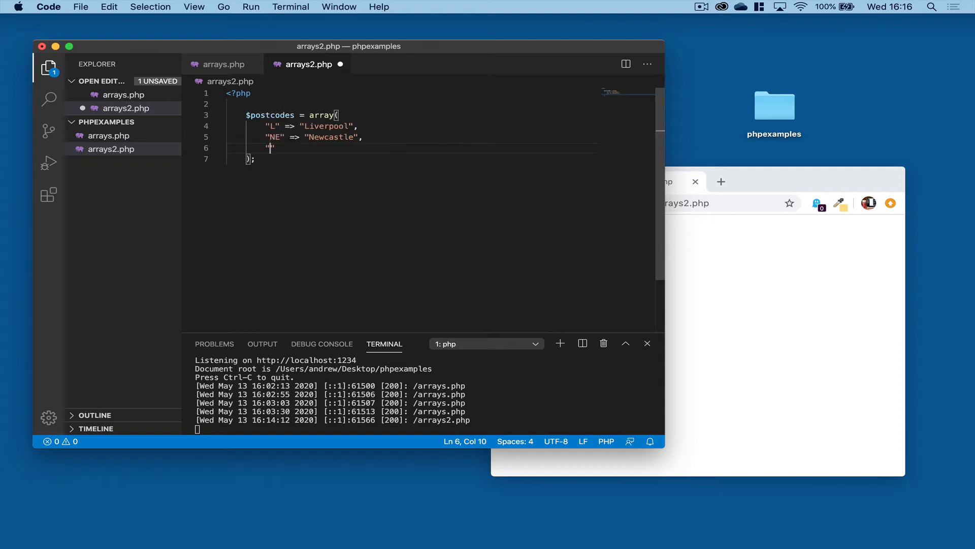
pyautogui.write('SR')
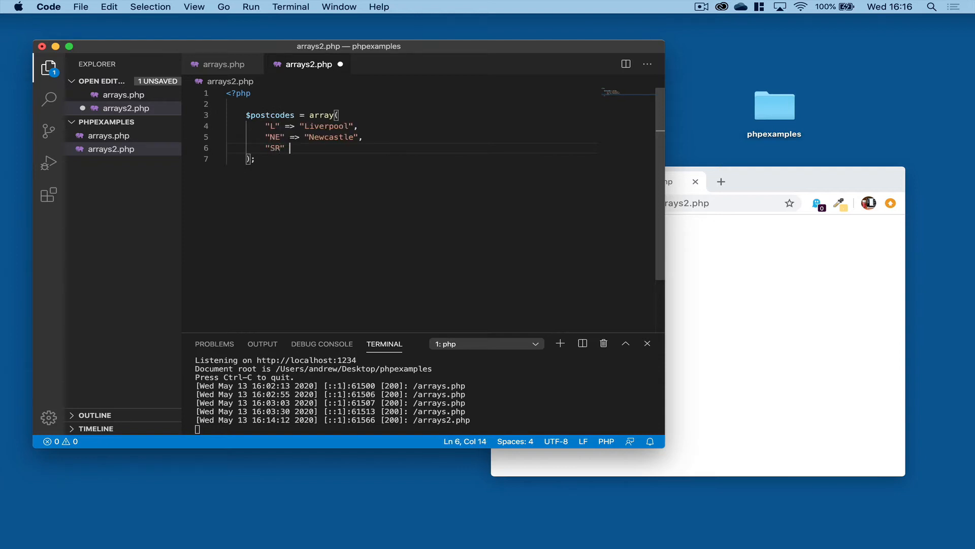
pyautogui.write('=> "Su')
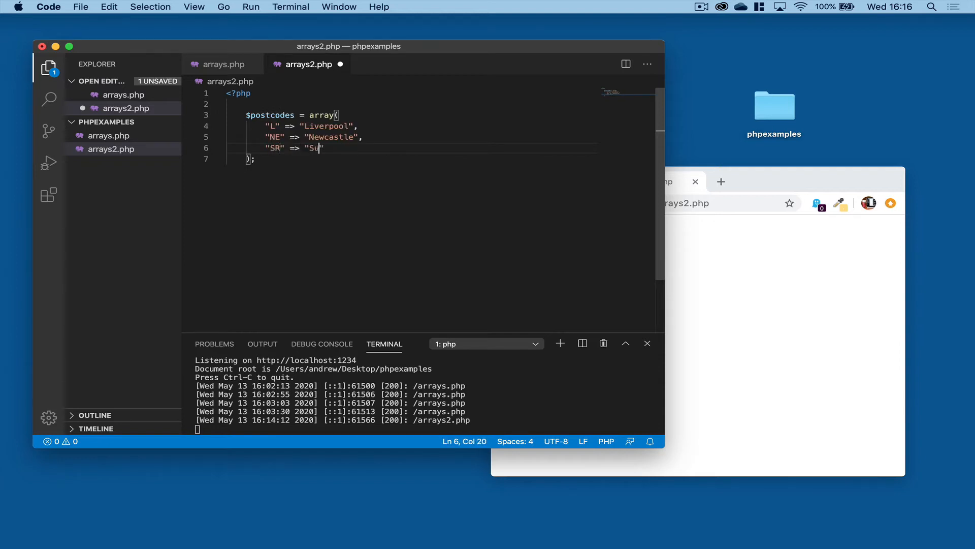
pyautogui.write('nderland"')
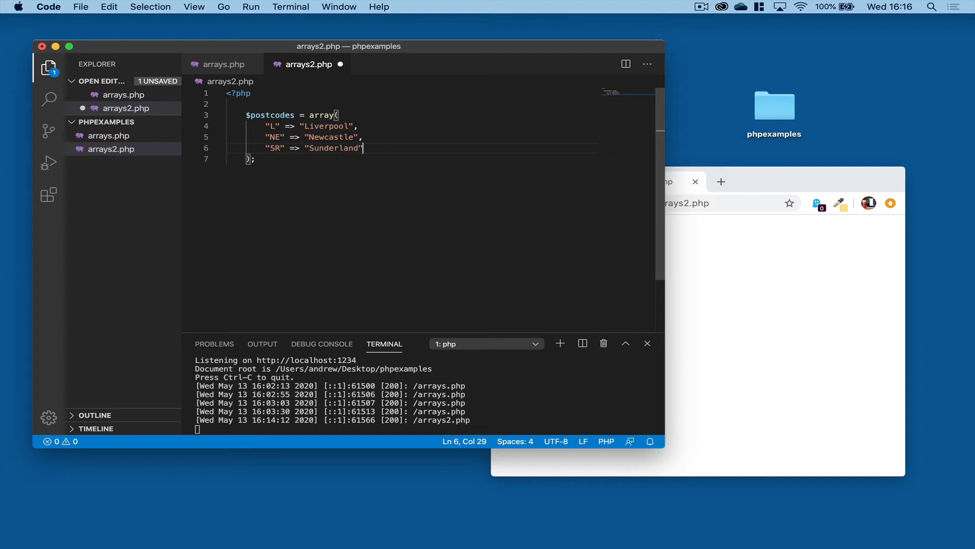
pyautogui.moveTo(270, 126); pyautogui.dragTo(255, 159)
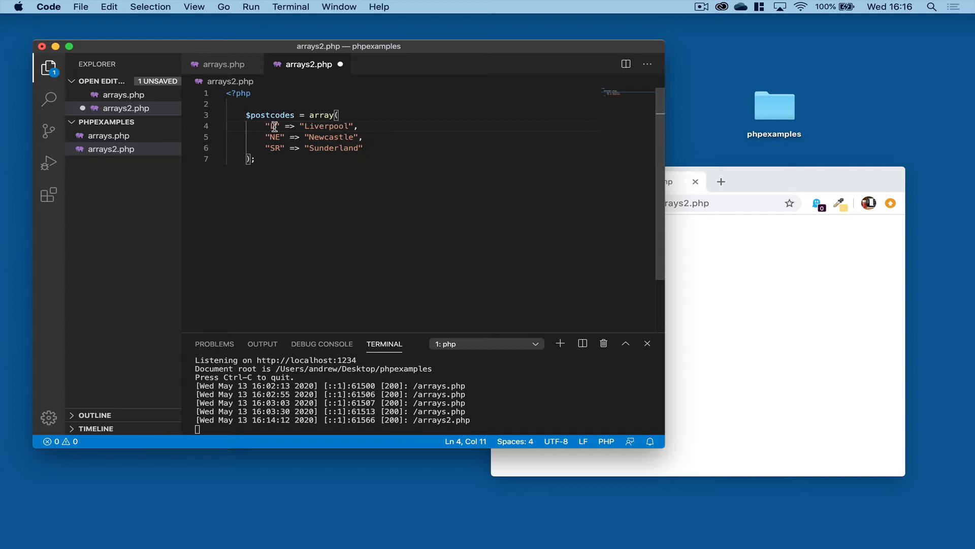
# Write var_dump($postcodes); on line 9 and save the file
pyautogui.doubleClick(328, 126)
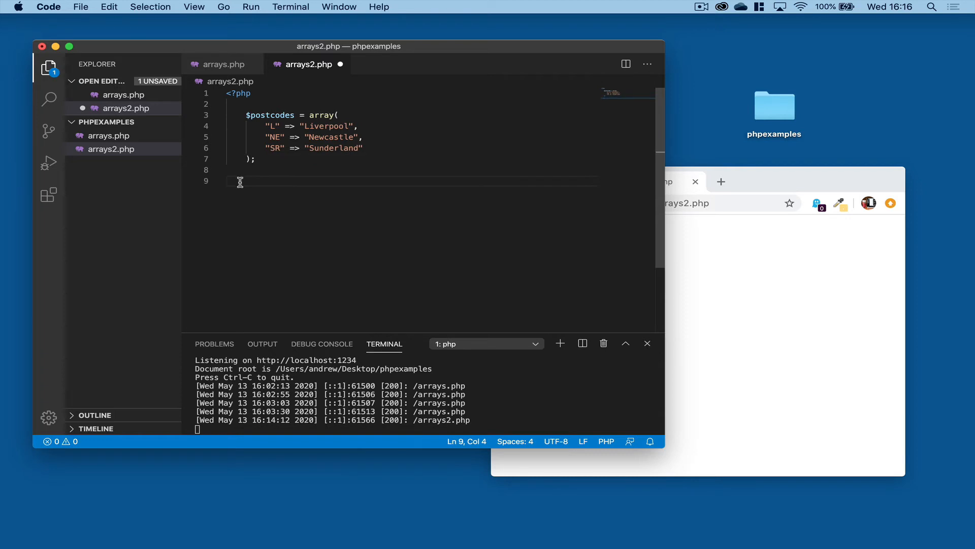
pyautogui.write('var_dump(')
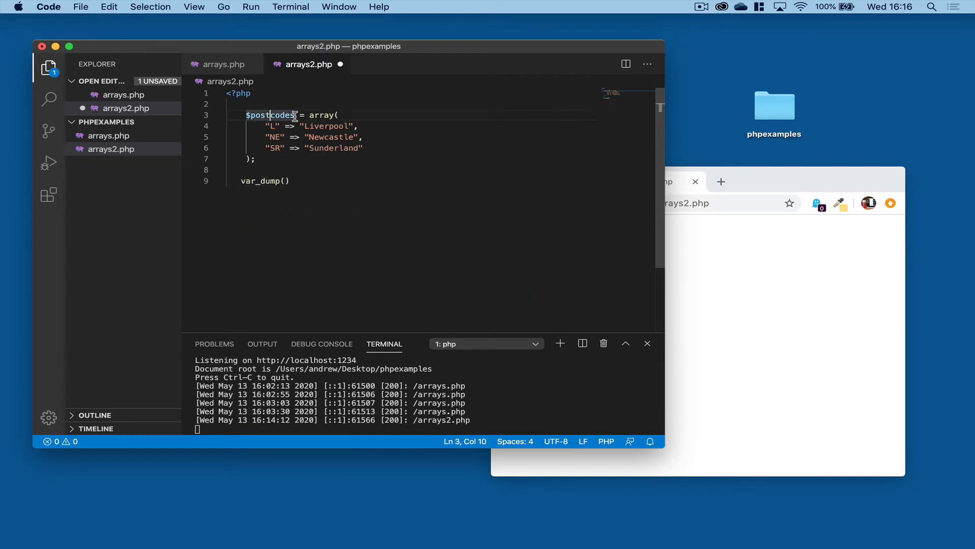
pyautogui.doubleClick(270, 115)
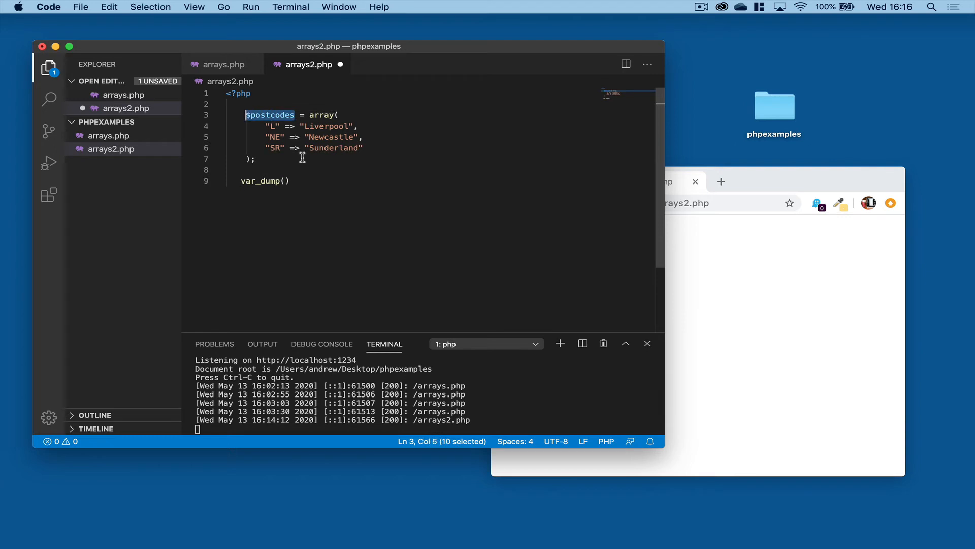
pyautogui.write('$postcodes')
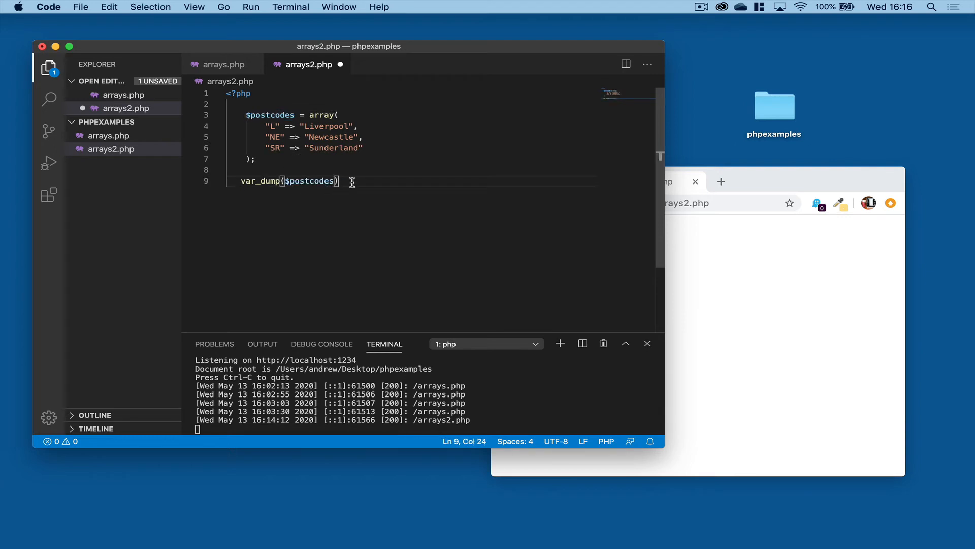
pyautogui.click(80, 7)
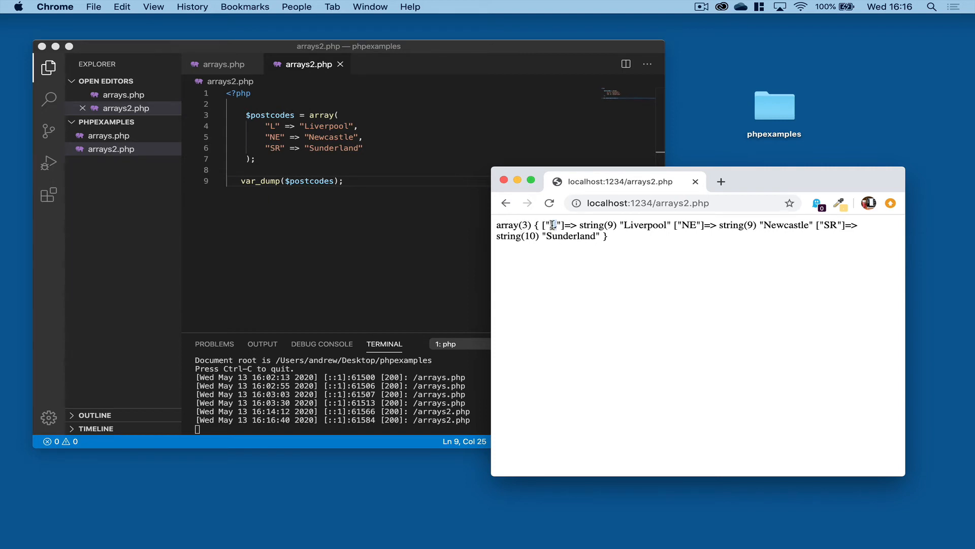
# Highlight the ["L"] key in the dumped array output in Chrome
pyautogui.doubleClick(643, 225)
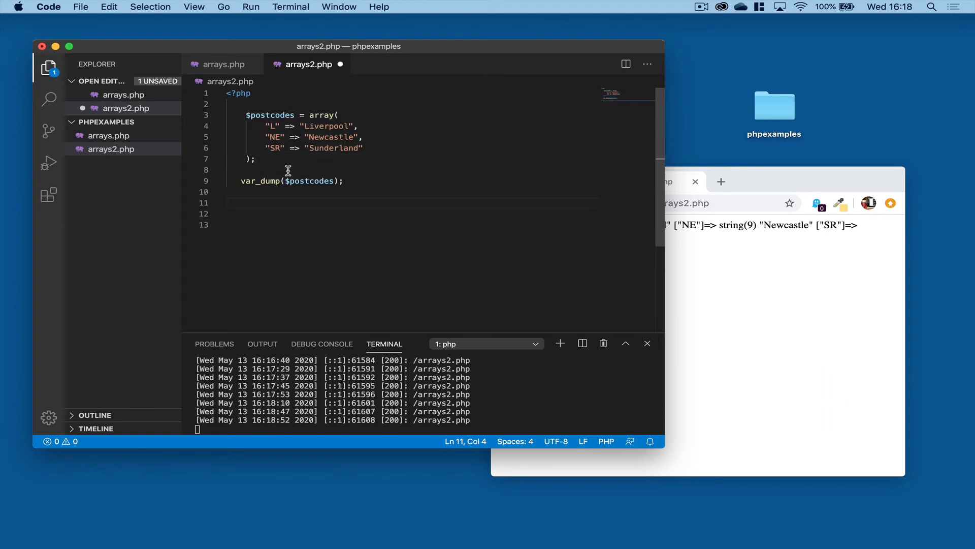
# Write echo $postcodes["L"]; on line 11, save, and move to the browser
pyautogui.moveTo(267, 126); pyautogui.dragTo(255, 159)
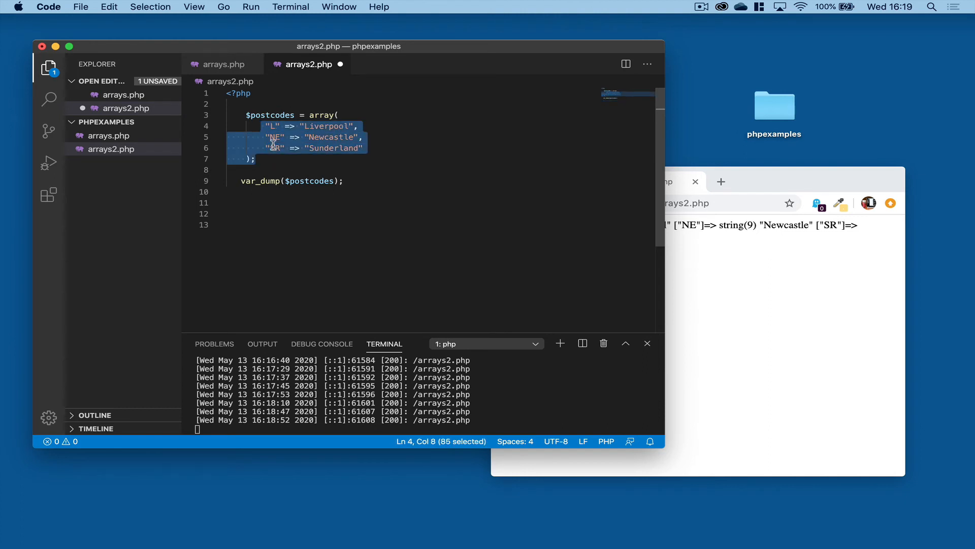
pyautogui.click(363, 208)
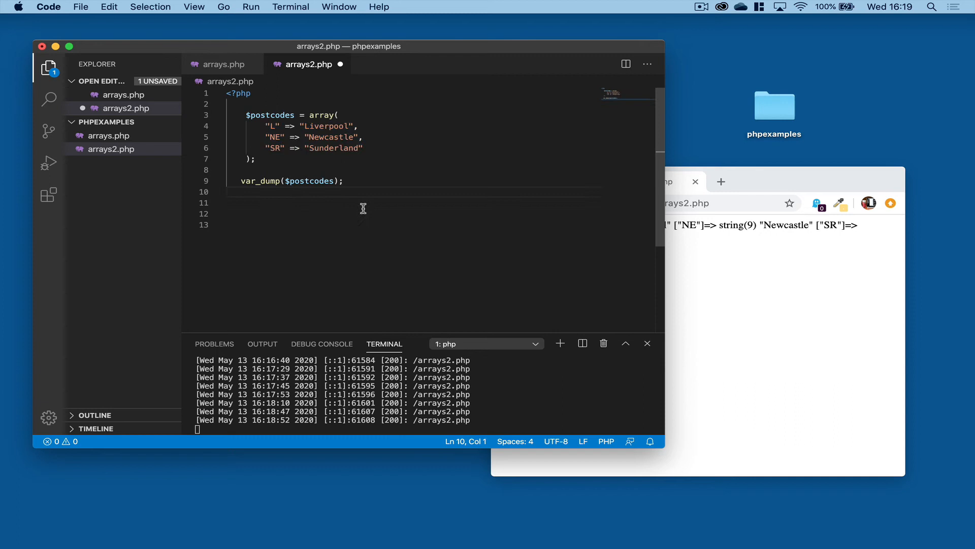
pyautogui.write('echo')
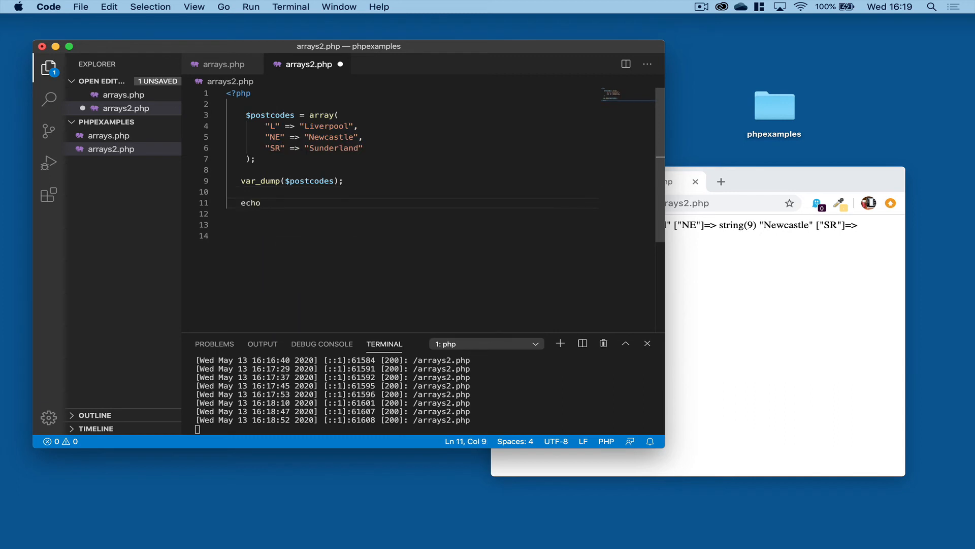
pyautogui.write('$postcodes[]')
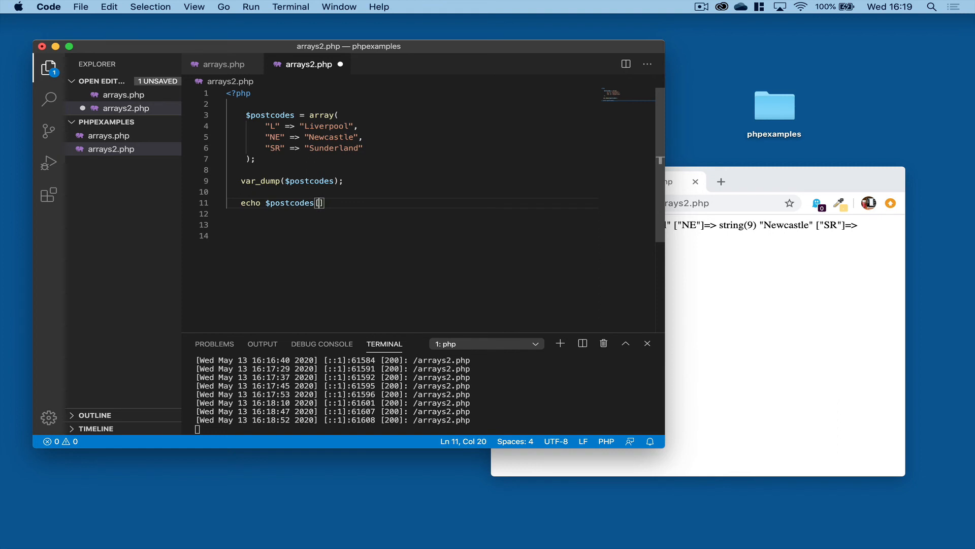
pyautogui.write('[""]')
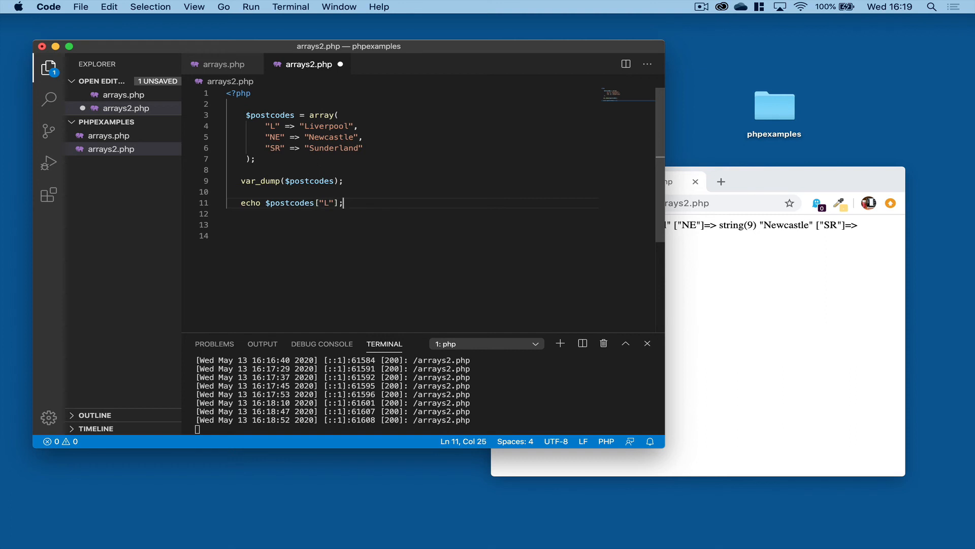
pyautogui.click(81, 7)
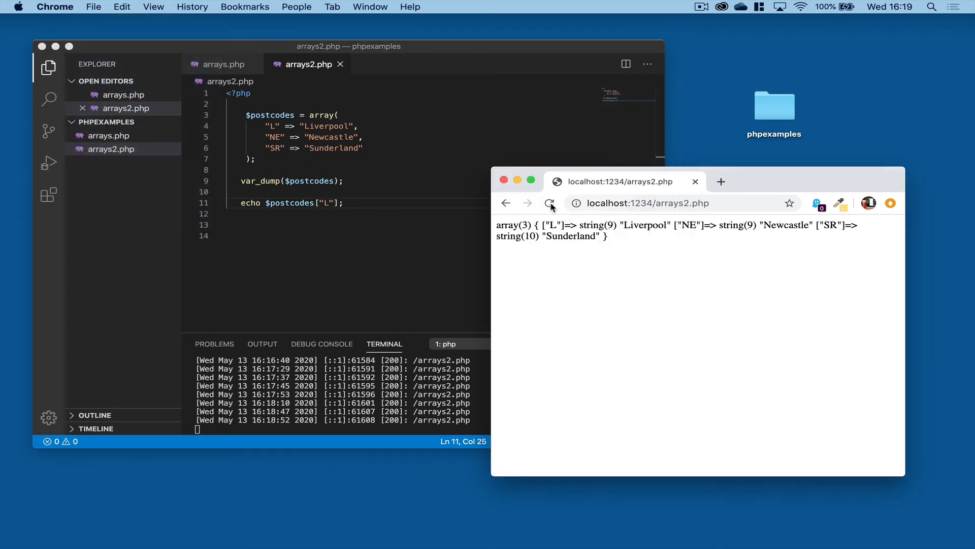
# Reload the page and highlight the echoed Liverpool output
pyautogui.click(549, 204)
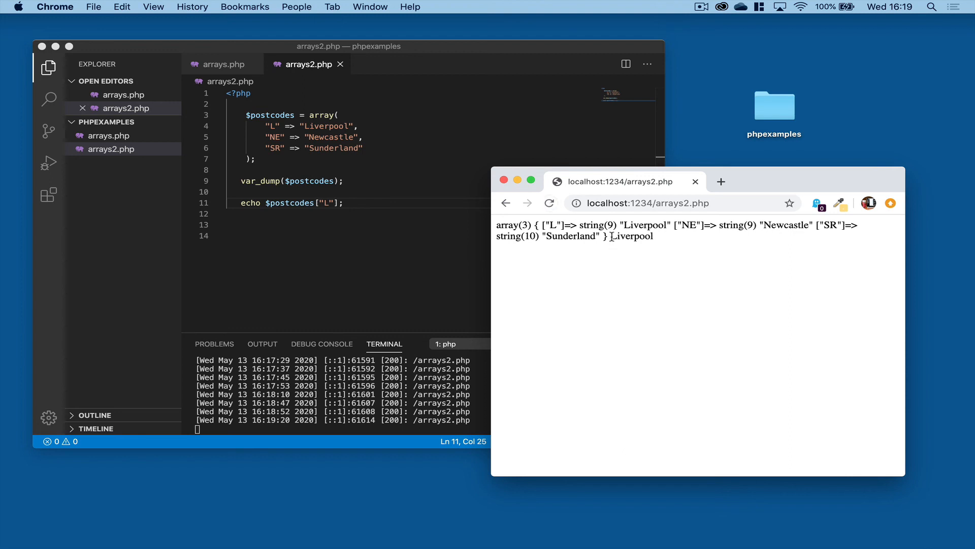
pyautogui.doubleClick(632, 236)
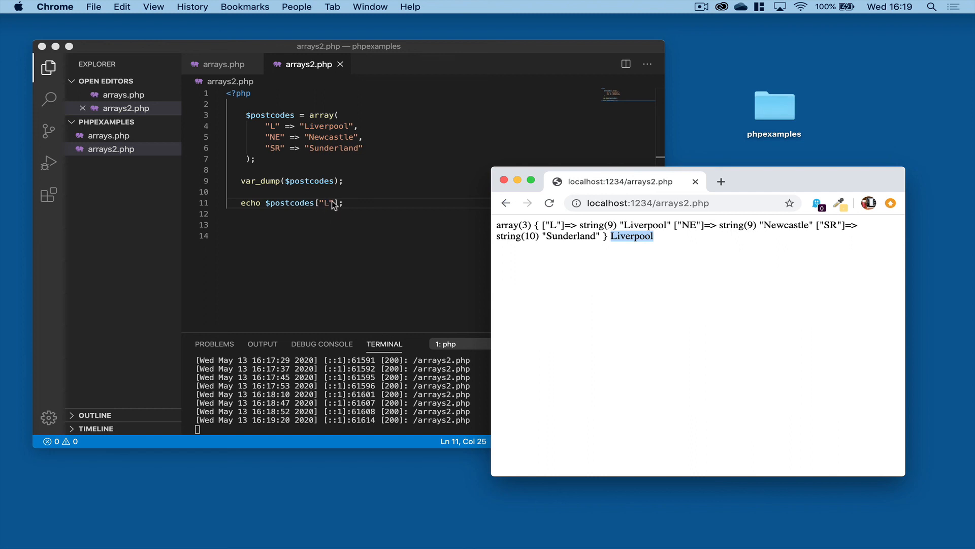
# Back in the editor, highlight the L key and its Liverpool value on line 4
pyautogui.click(267, 126)
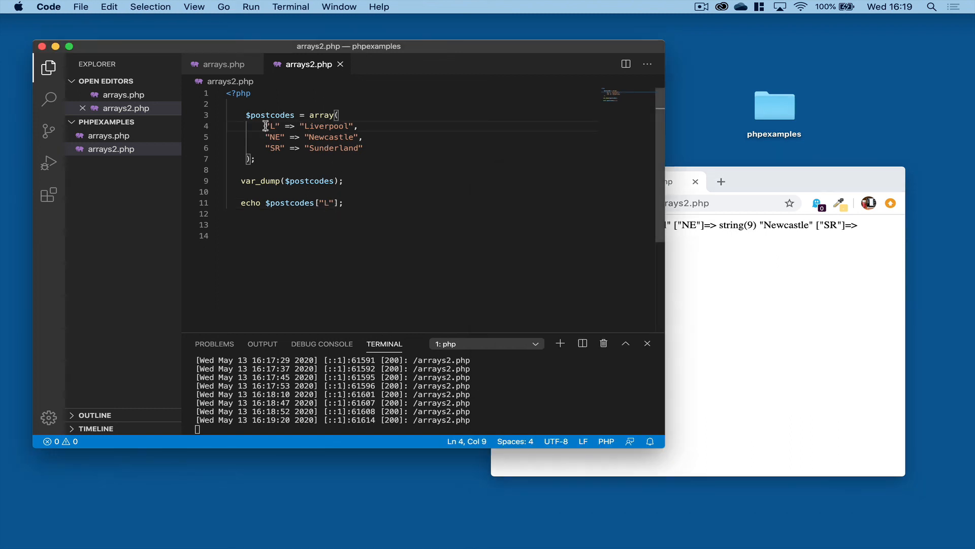
pyautogui.doubleClick(326, 126)
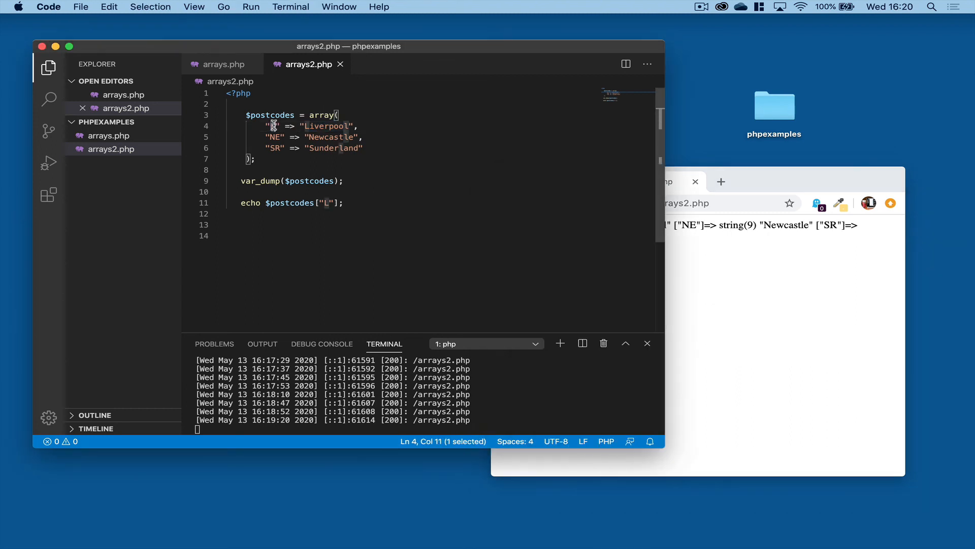
pyautogui.doubleClick(326, 126)
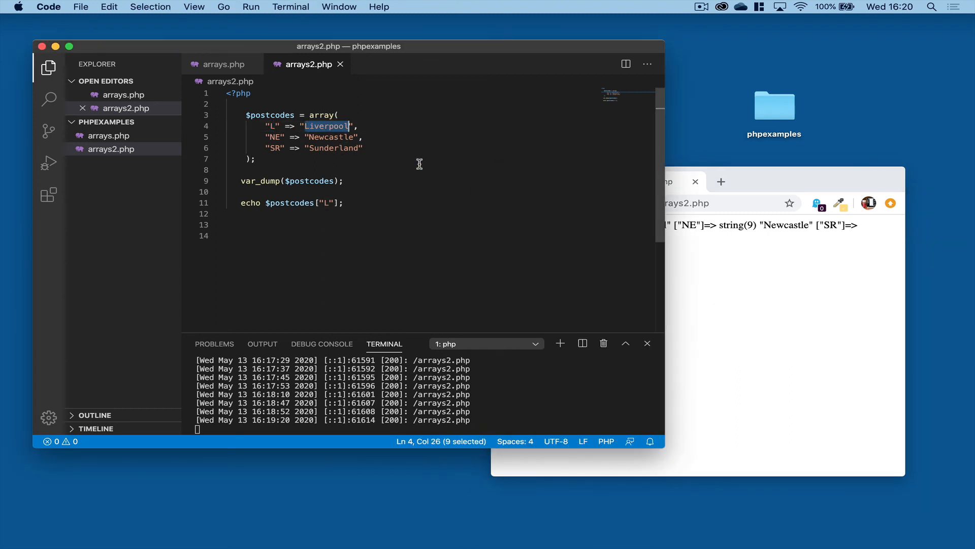